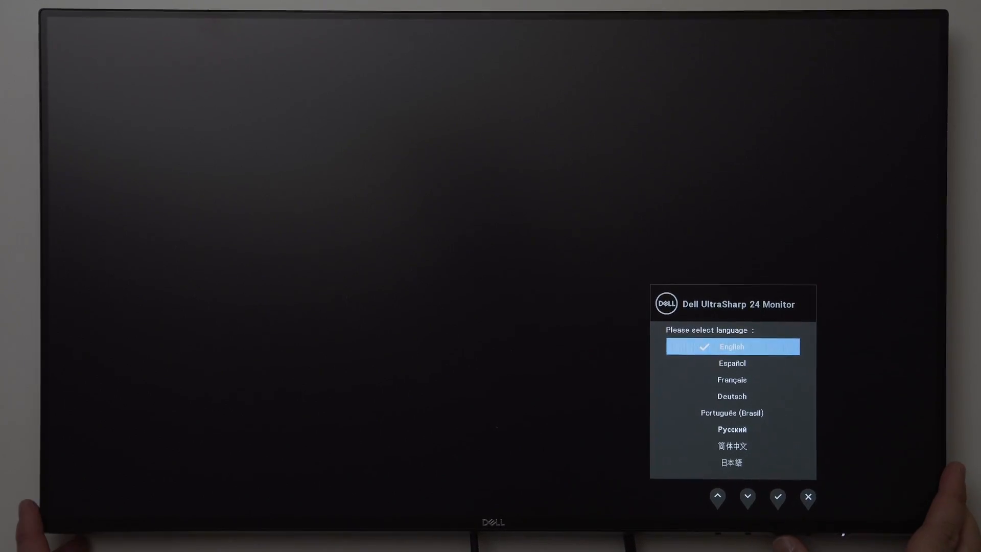
Confirm English as the language, browse the preset modes, and choose Standard.
left_click(777, 499)
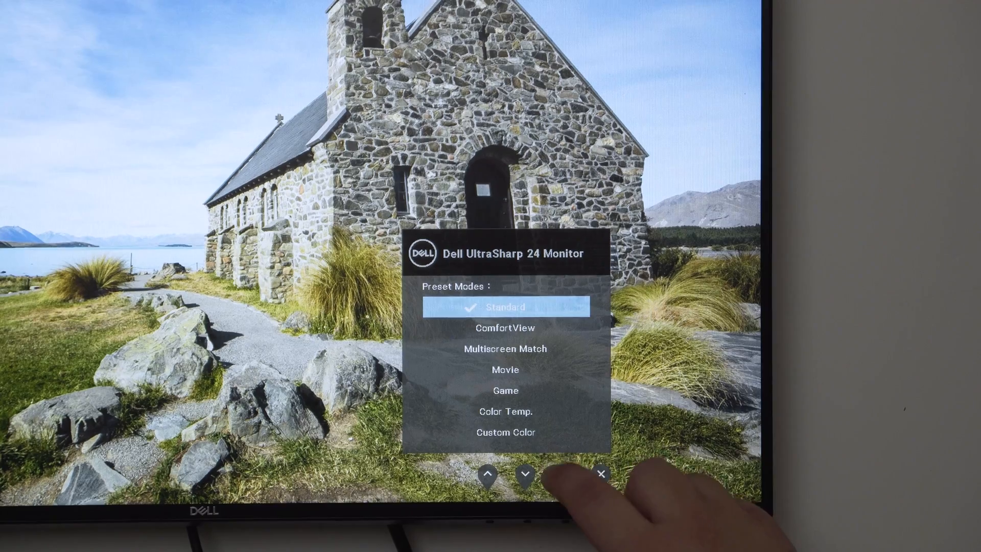
left_click(525, 474)
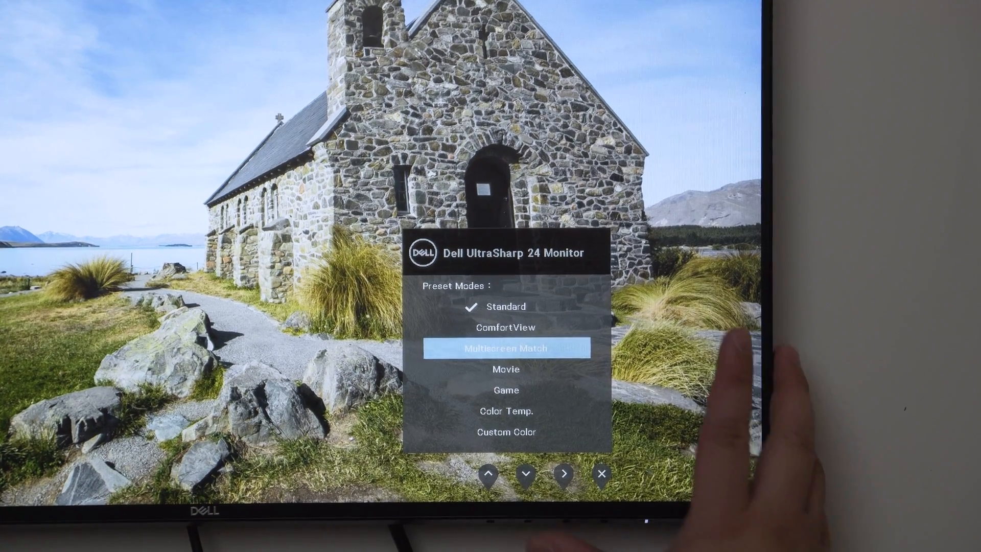
left_click(526, 473)
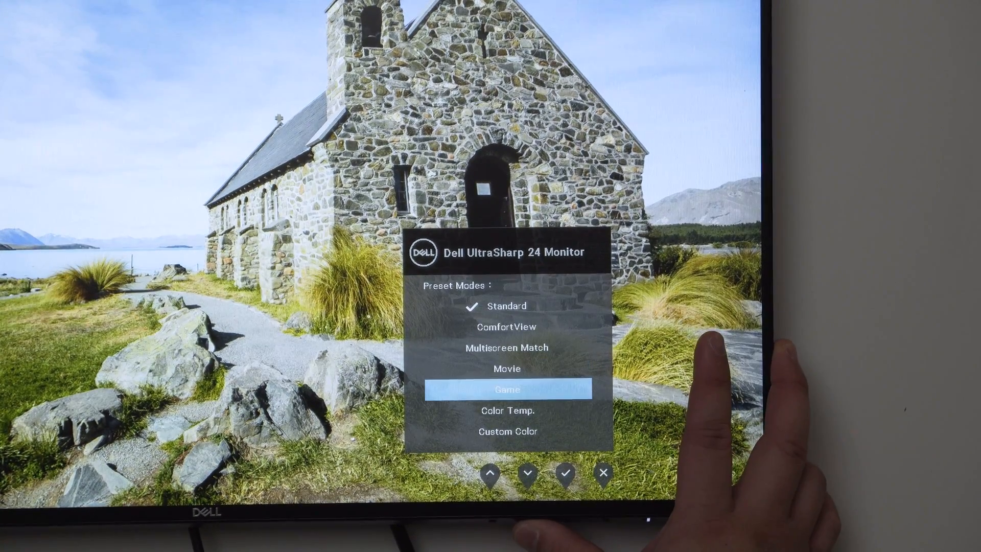
left_click(528, 473)
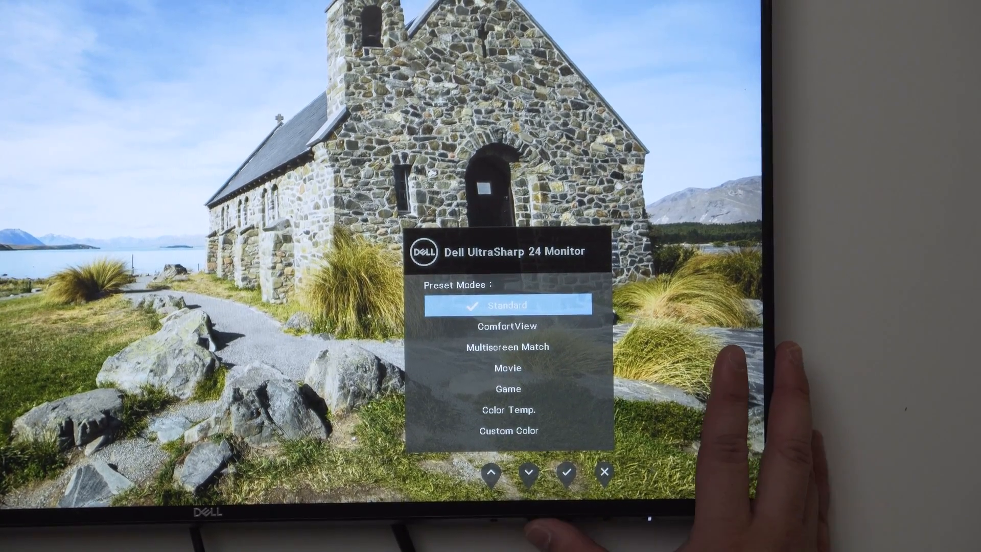
left_click(528, 472)
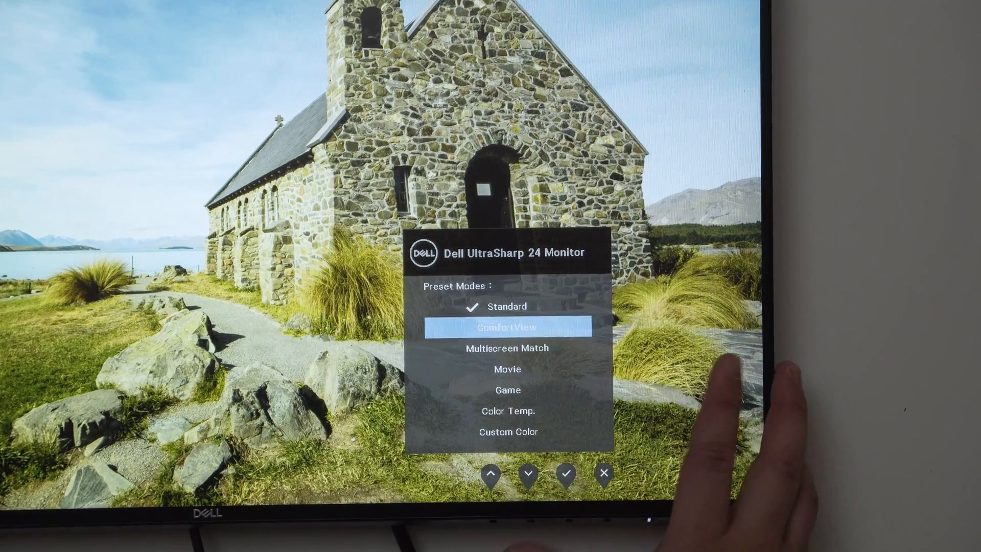
left_click(491, 474)
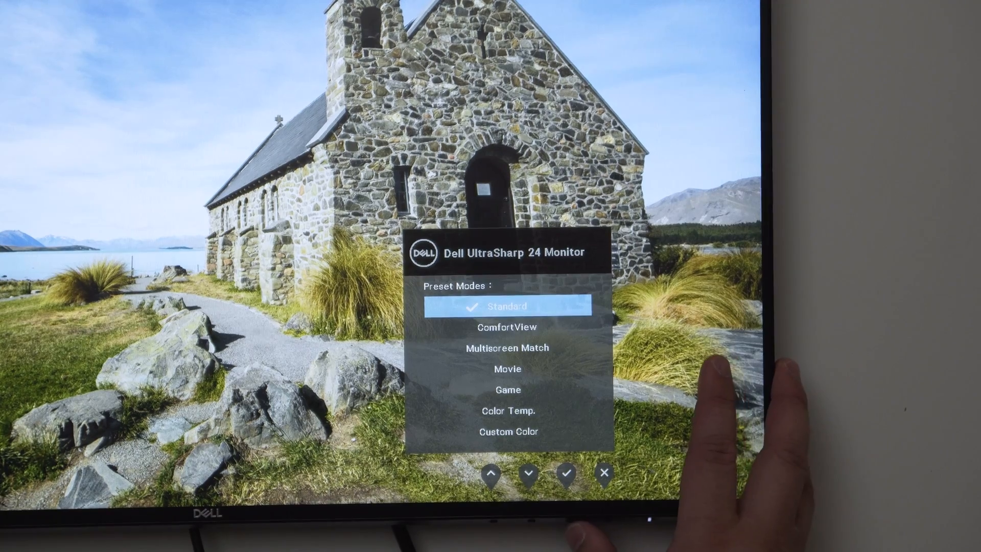
left_click(604, 472)
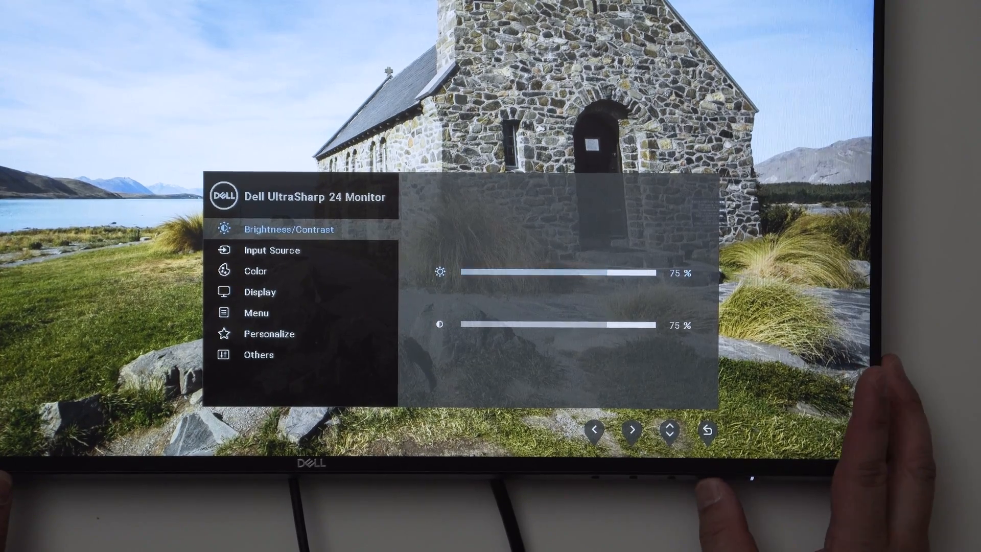
Browse the Input Source options down to Auto Select, then leave the list.
left_click(632, 430)
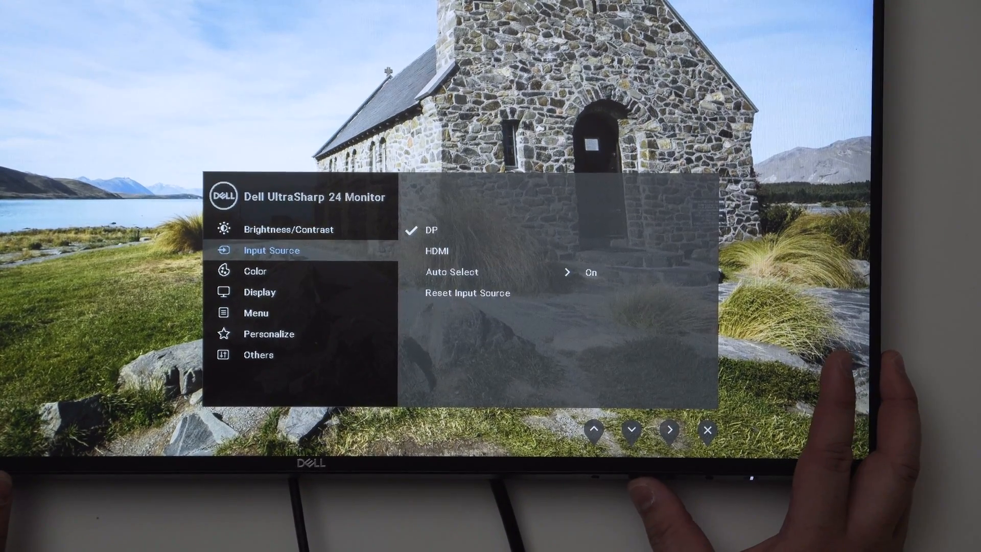
left_click(670, 429)
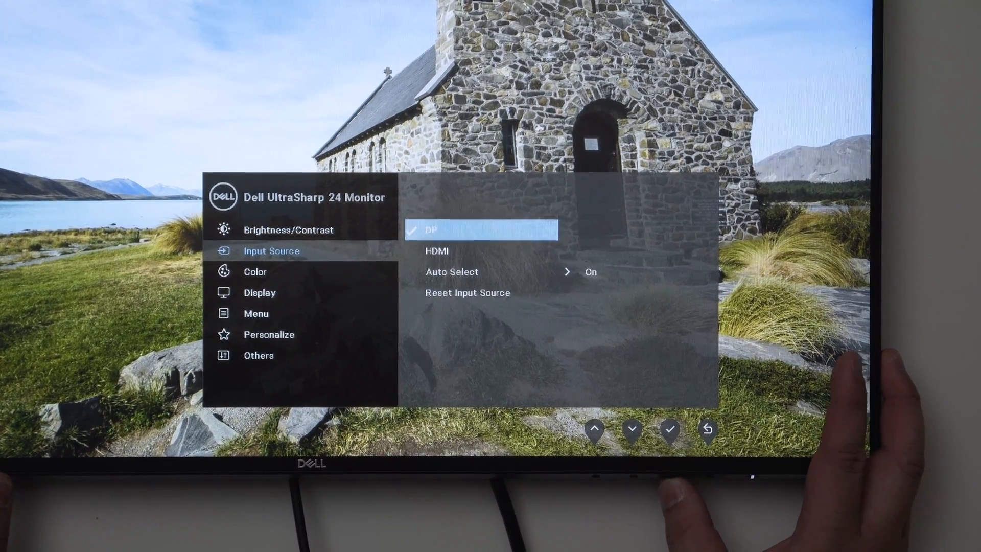
left_click(631, 429)
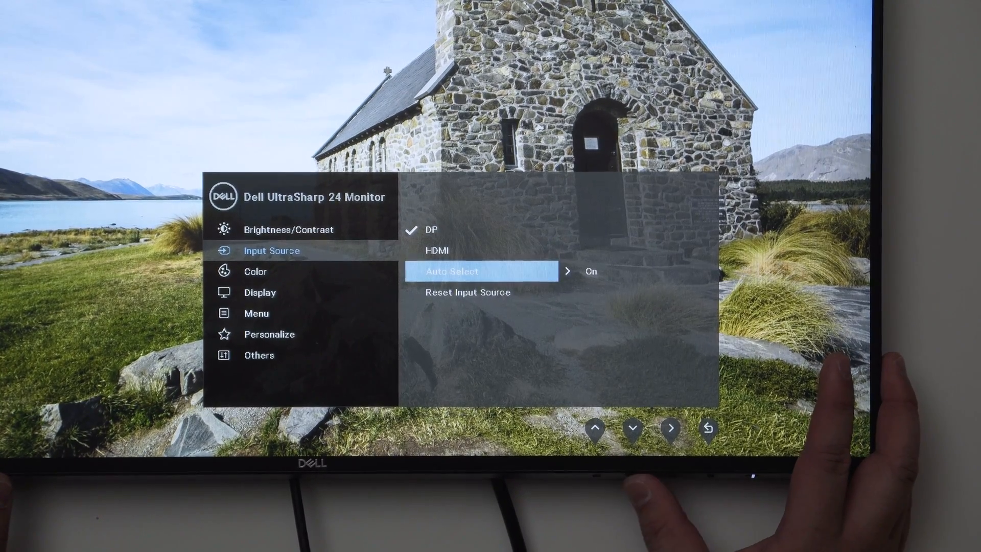
left_click(594, 429)
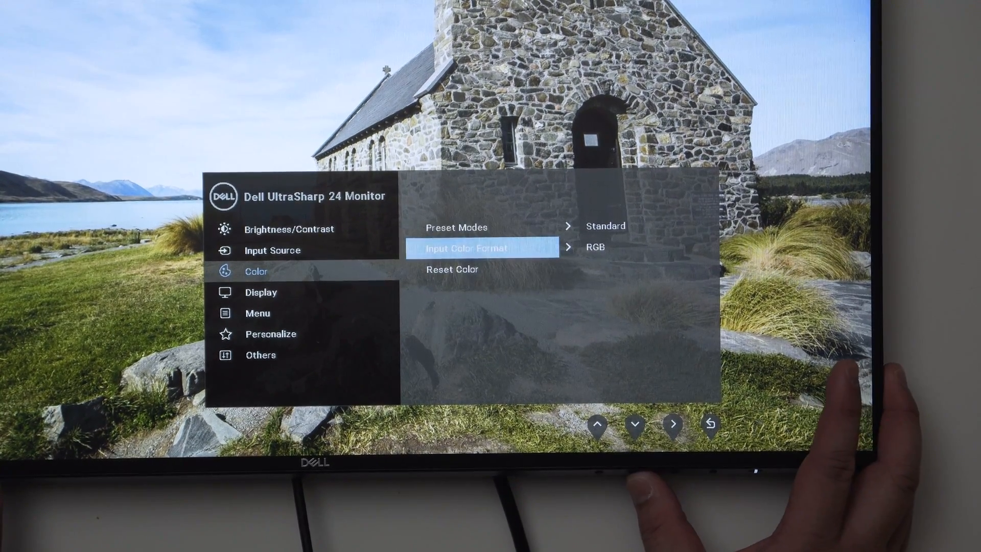
View the Preset Modes list and close it unchanged, keeping Standard.
left_click(673, 424)
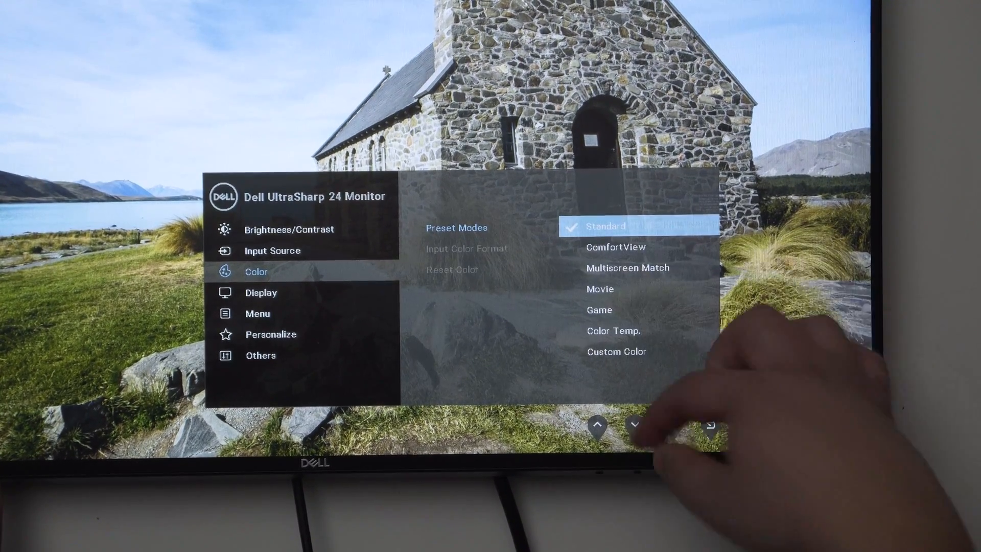
left_click(634, 426)
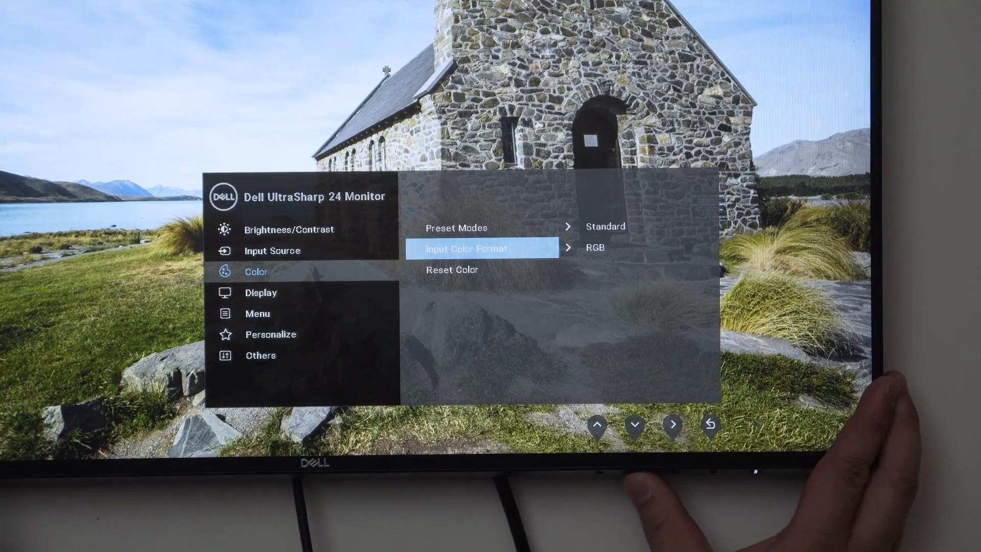
left_click(635, 425)
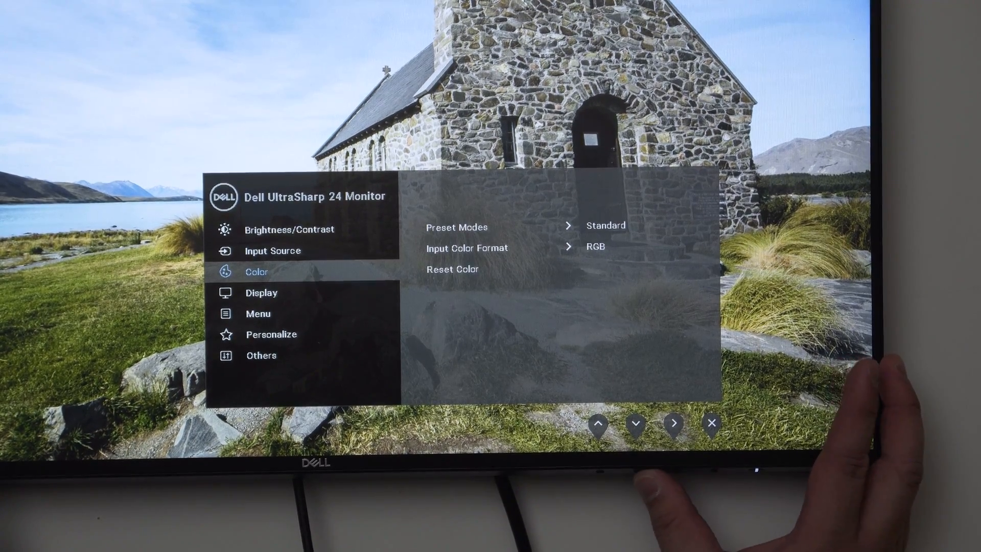
Review Display settings, keeping Wide 16:9 aspect ratio and Normal response time, then reach MST.
left_click(636, 423)
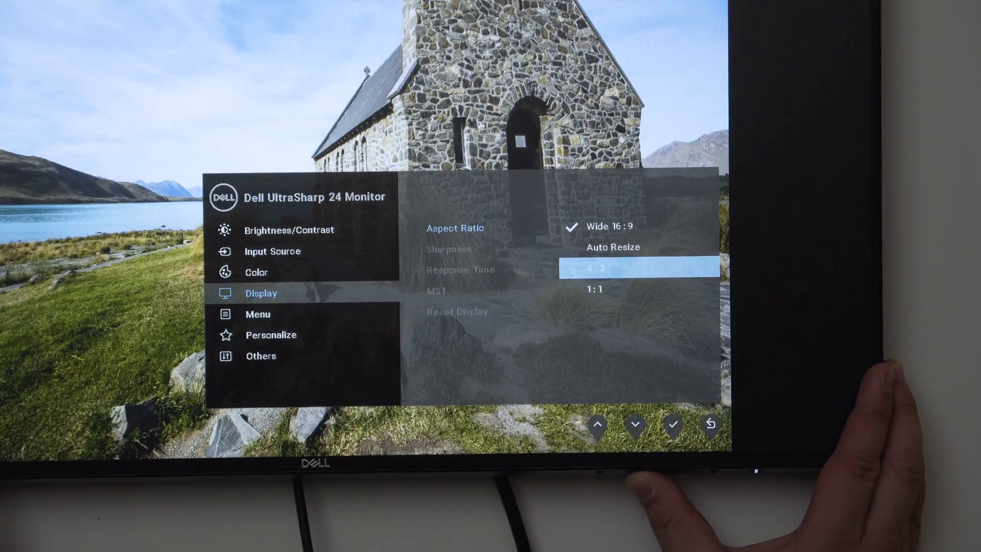
left_click(634, 427)
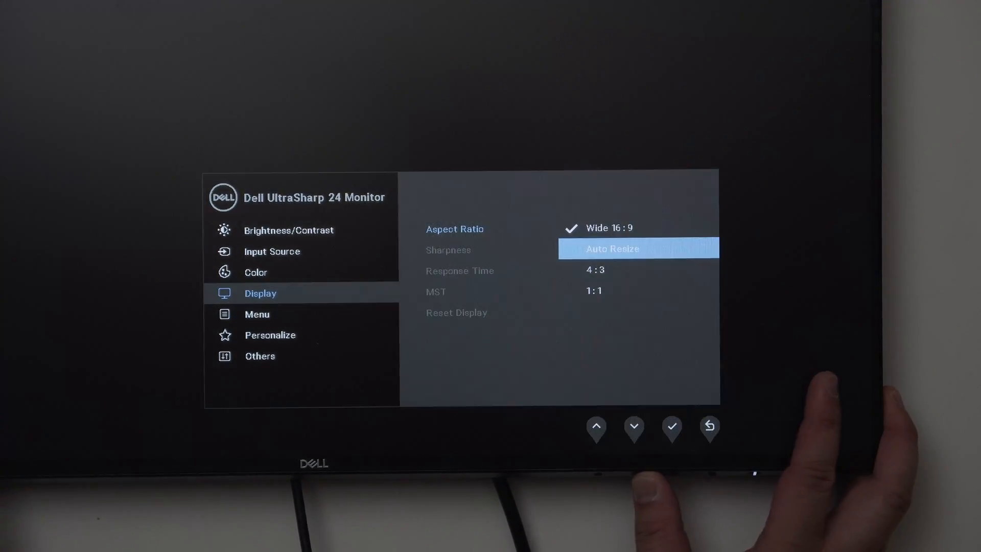
left_click(596, 429)
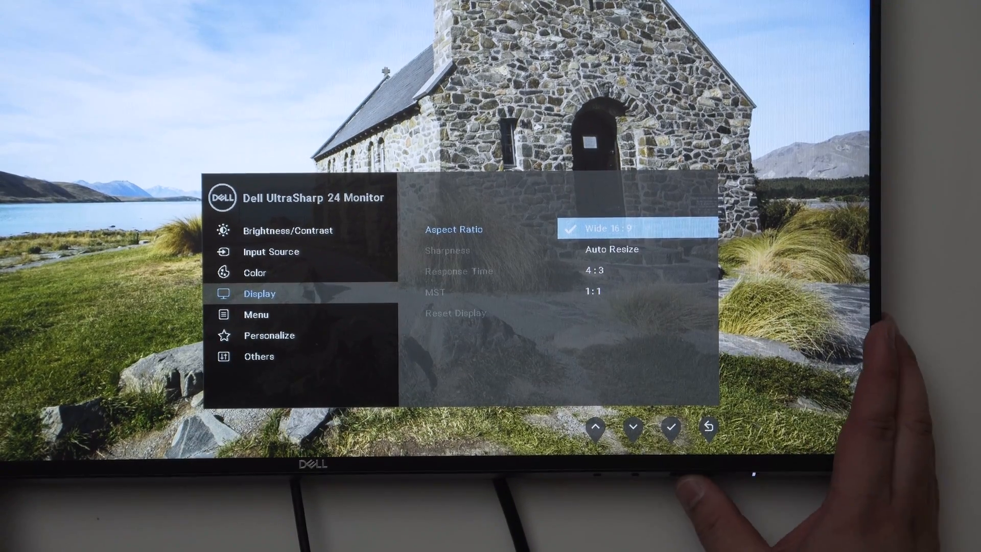
left_click(632, 429)
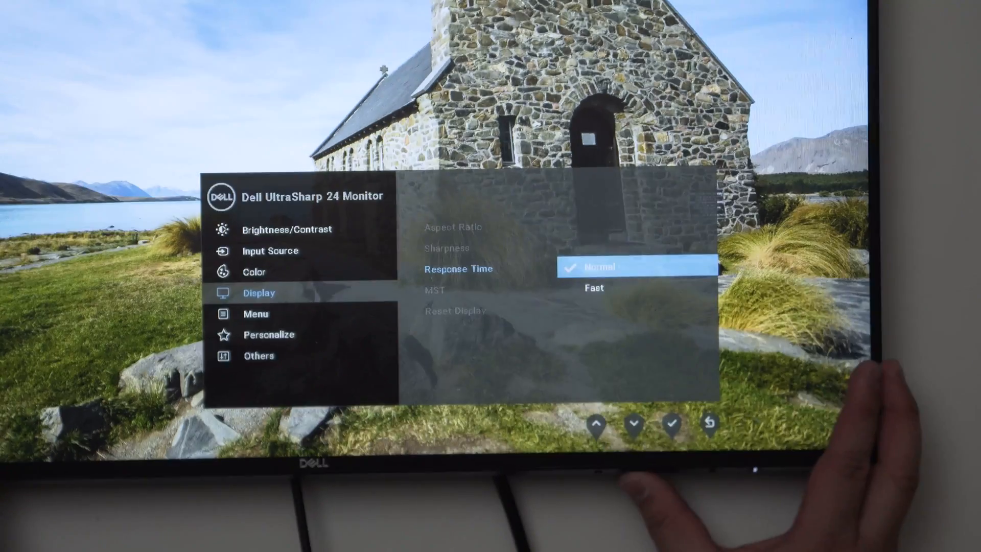
left_click(596, 425)
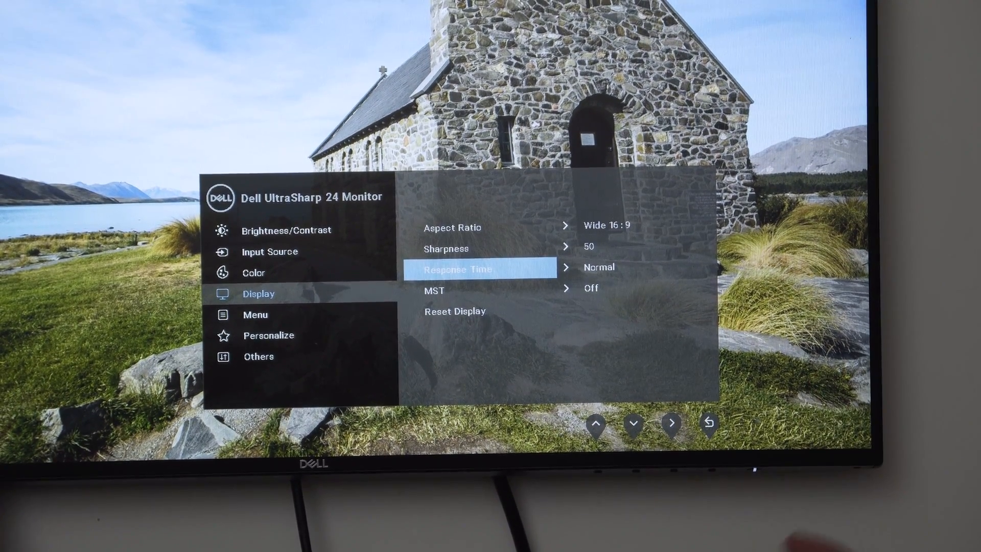
left_click(632, 424)
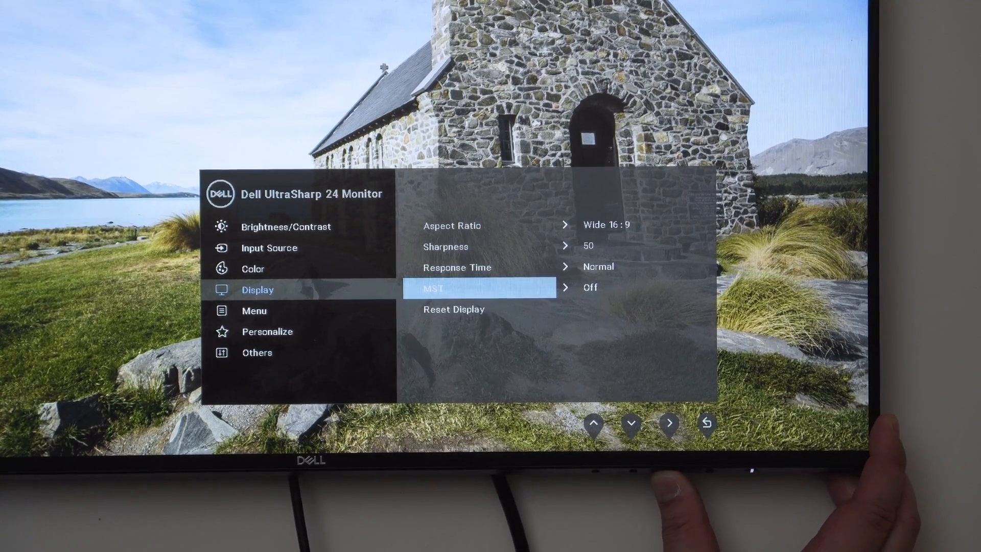
left_click(630, 423)
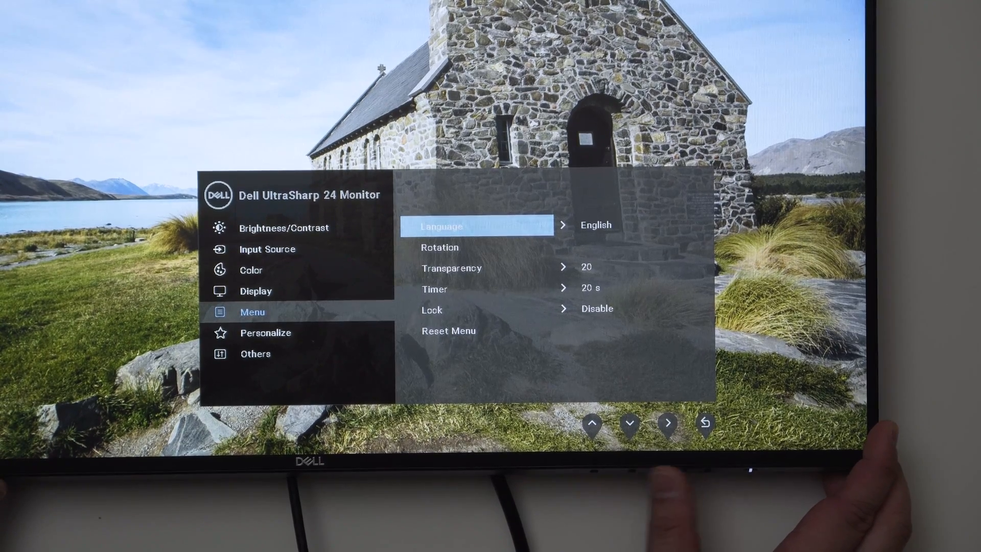
Step through Menu settings, keeping the 20-second timer and Lock disabled.
left_click(630, 423)
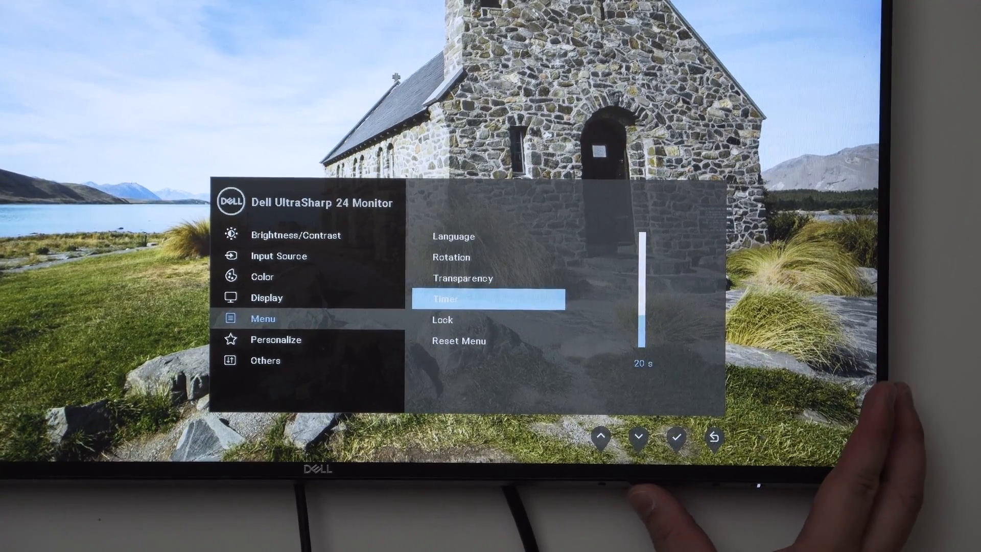
left_click(618, 437)
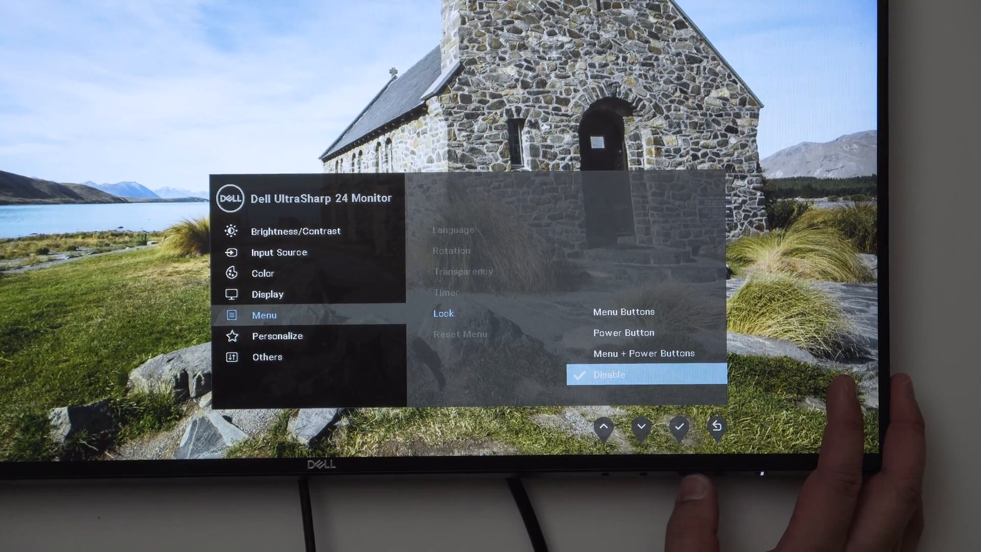
left_click(716, 429)
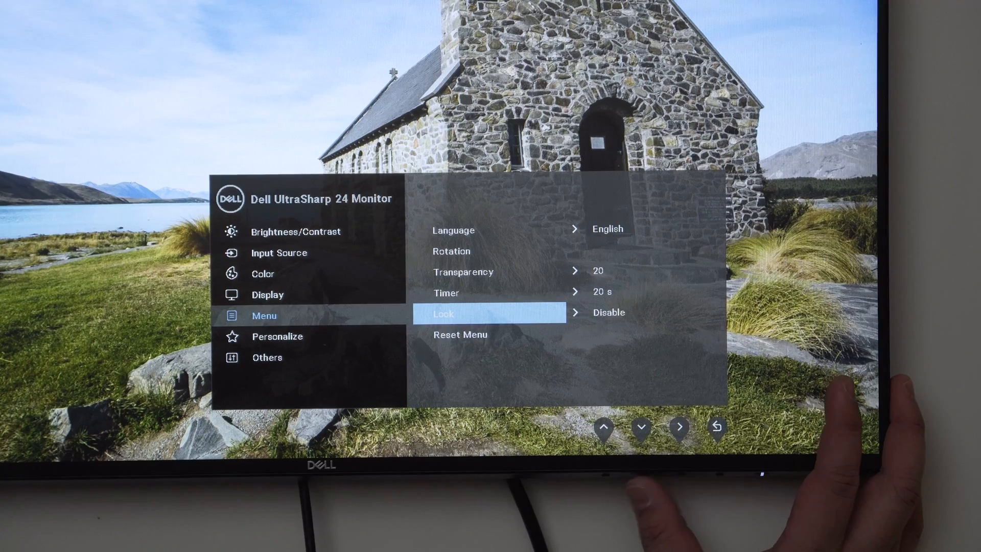
left_click(640, 427)
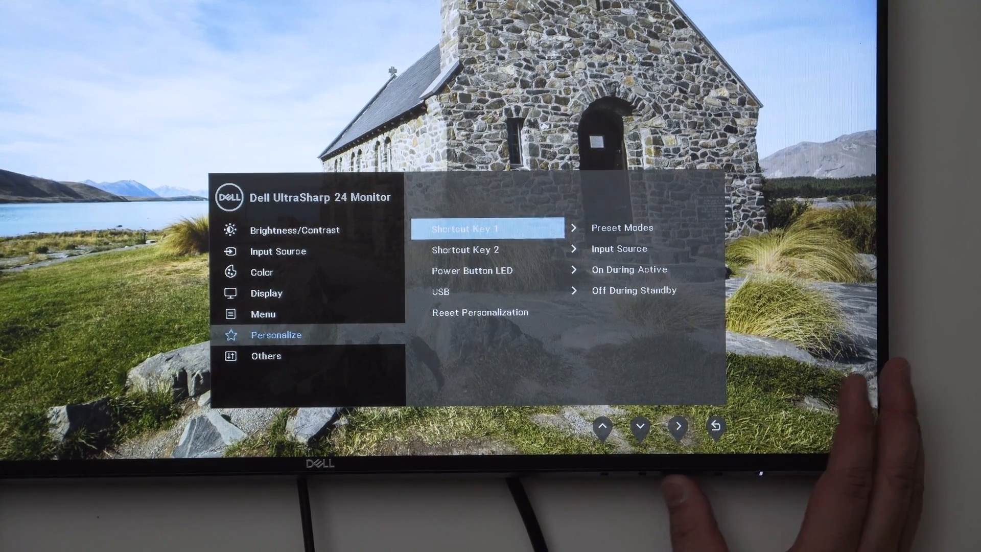
Set Shortcut Key 1 to Brightness/Contrast and browse Shortcut Key 2 and remaining options.
left_click(639, 426)
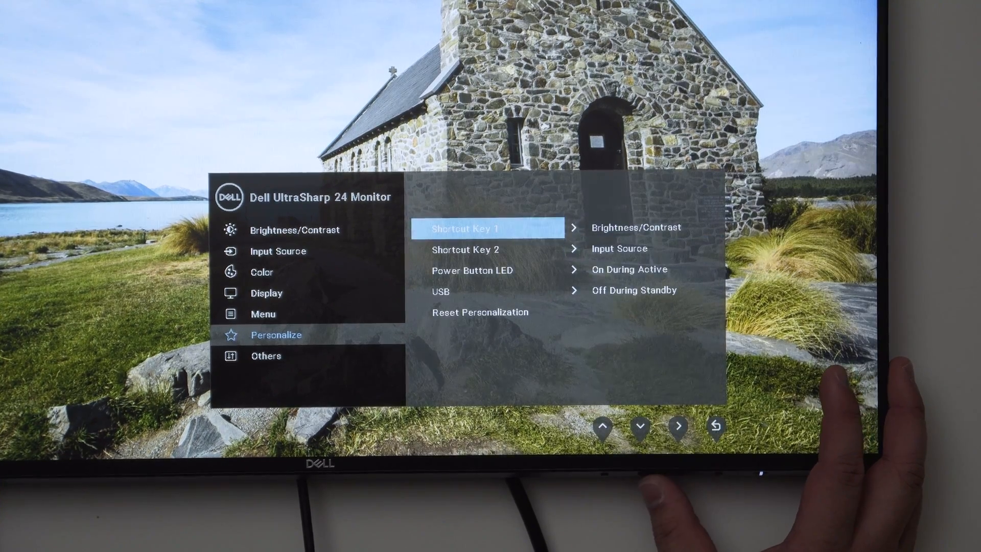
left_click(639, 429)
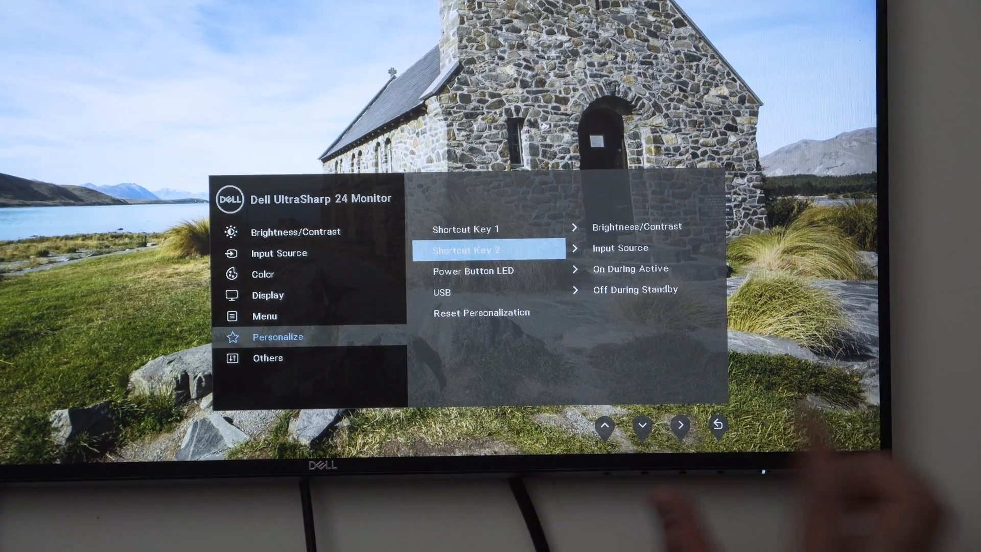
left_click(641, 426)
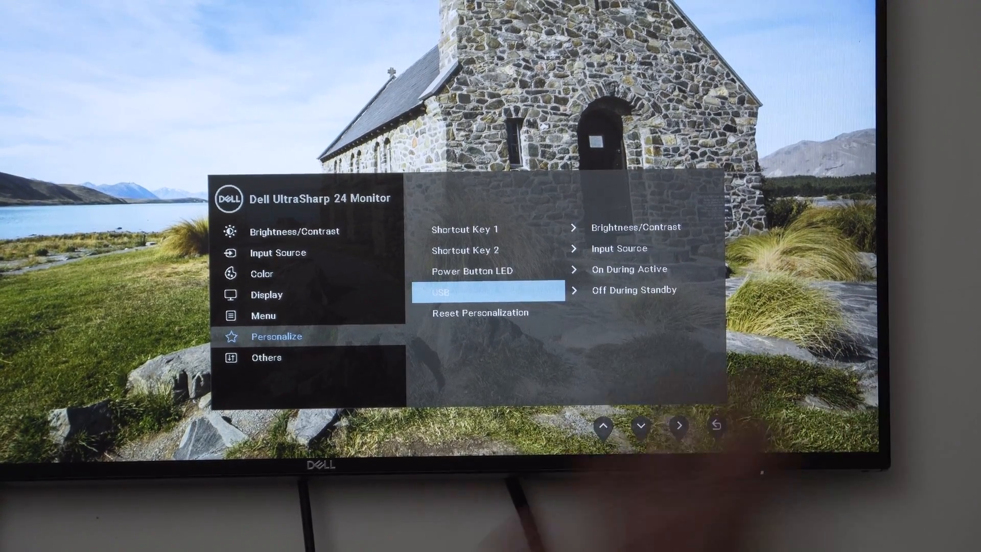
left_click(641, 426)
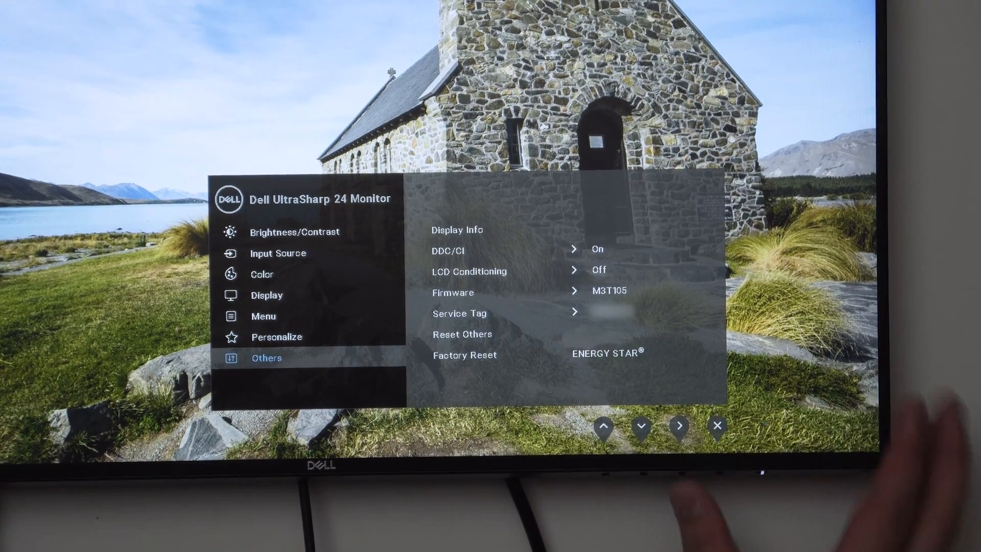
Open the DDC/CI choices and keep DDC/CI On.
left_click(679, 426)
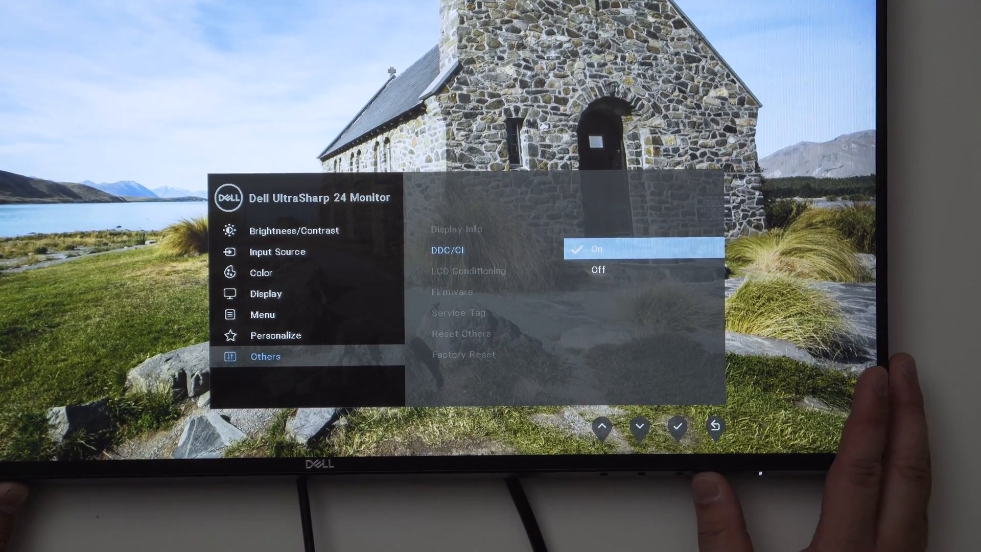
left_click(677, 426)
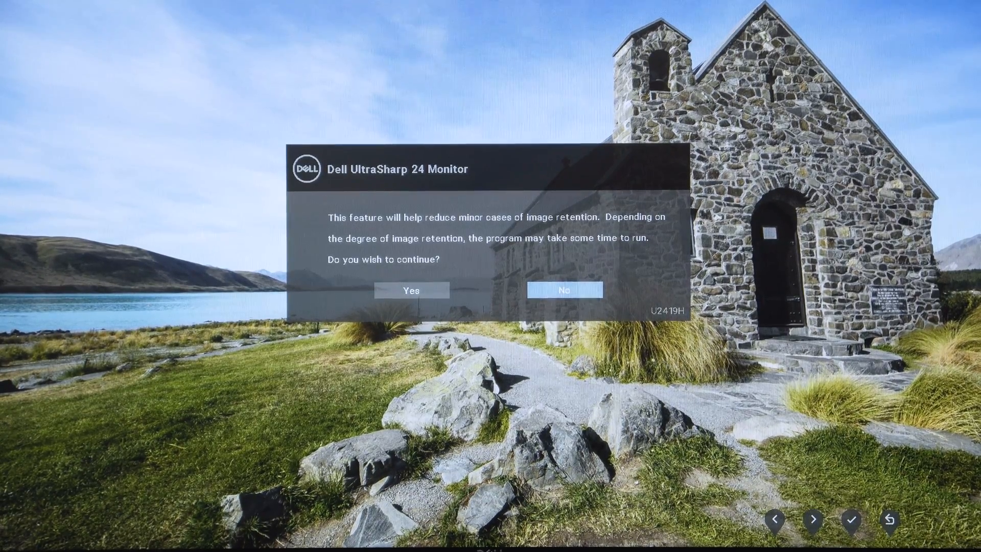
Decline LCD Conditioning, then browse firmware M3T105, Service Tag and Reset Others.
left_click(410, 290)
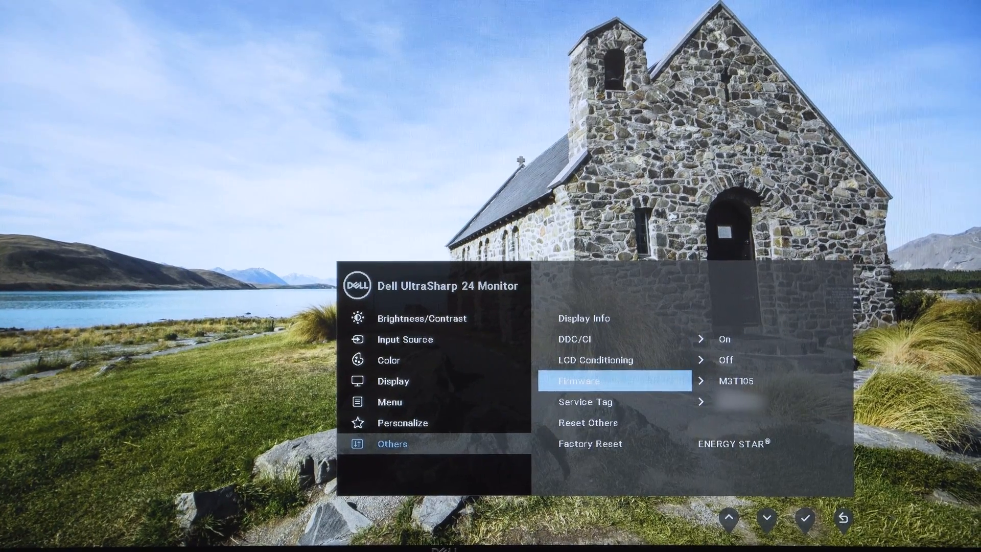
left_click(765, 518)
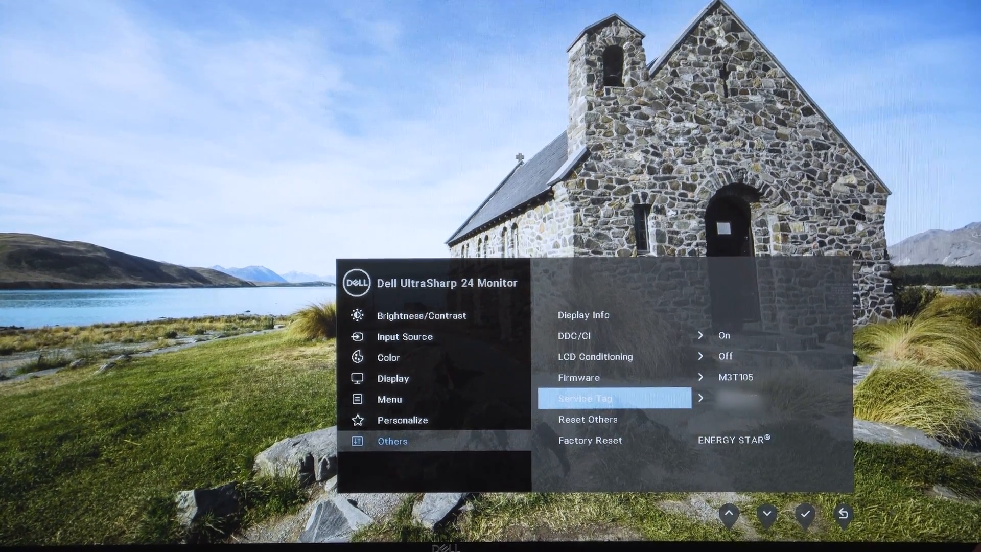
left_click(767, 516)
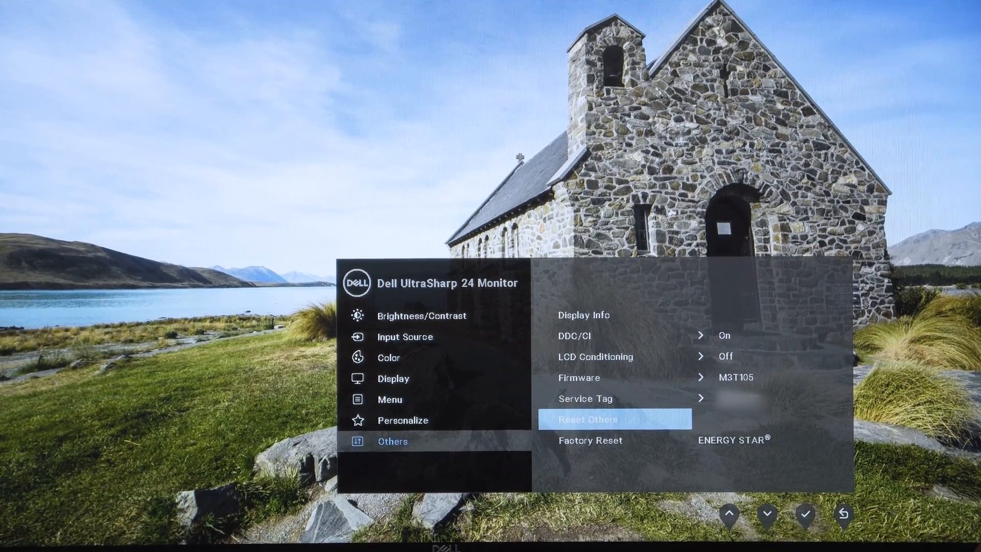